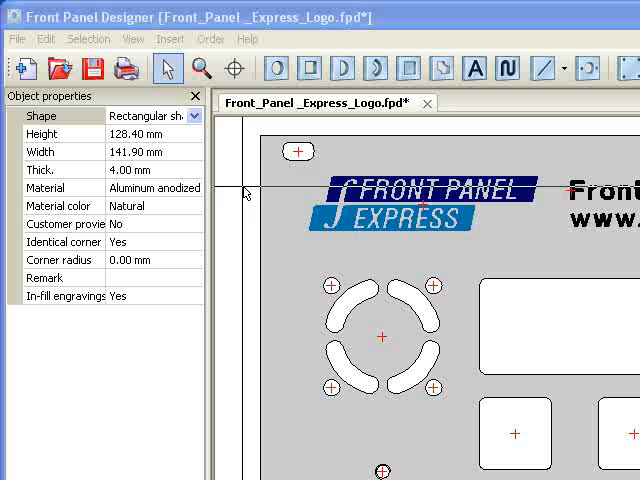
mouse_move(277, 68)
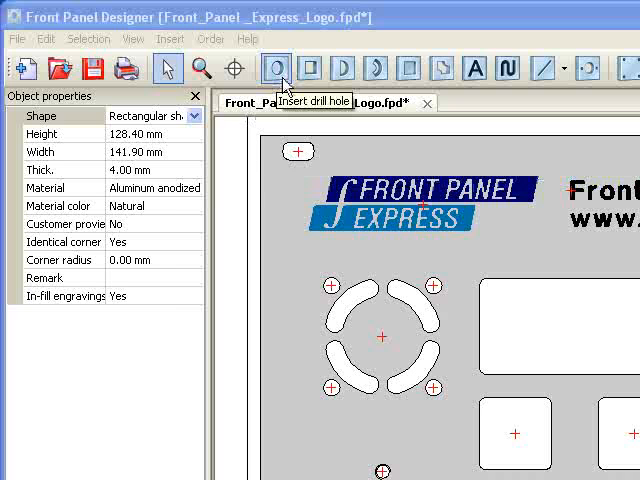
mouse_move(285, 85)
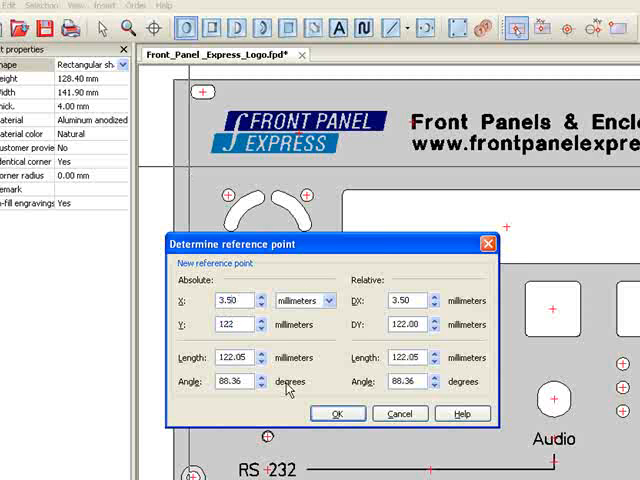
- Place a plain 3 mm diameter drill hole at X 3.5 mm, Y 122 mm
left_click(338, 413)
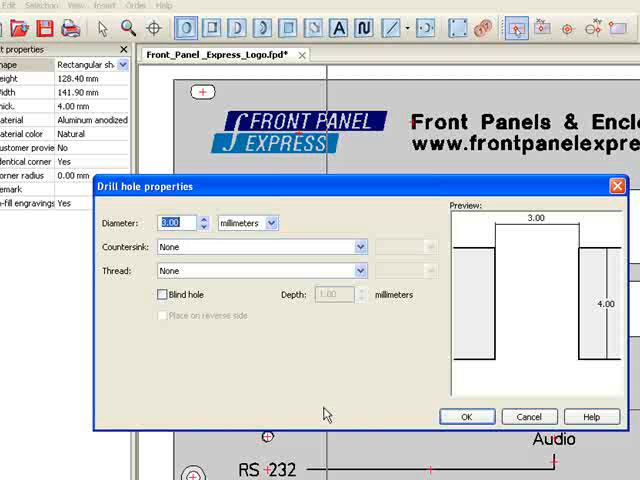
type("3")
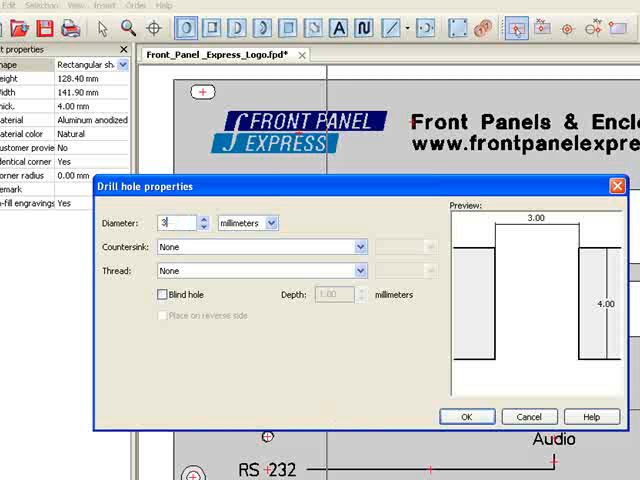
left_click(465, 416)
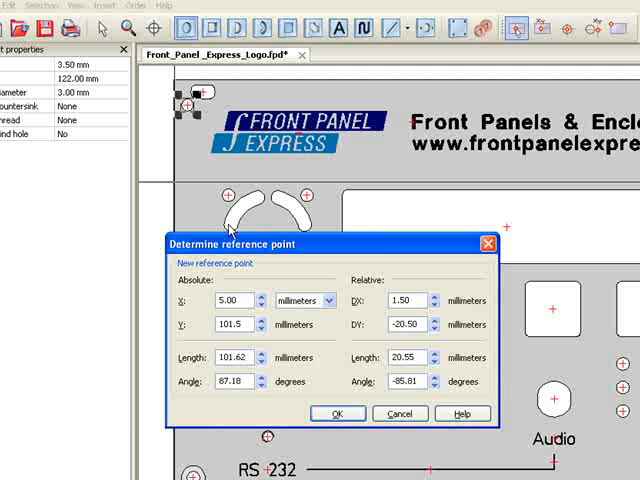
- Confirm the second hole's reference point at X 5 mm, Y 101.5 mm
left_click(337, 413)
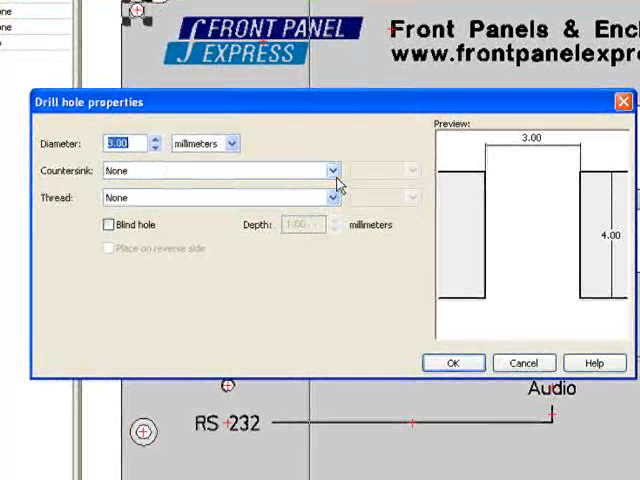
- Make the second hole an M3 DIN 74A countersink without manual sinking parameters
left_click(330, 170)
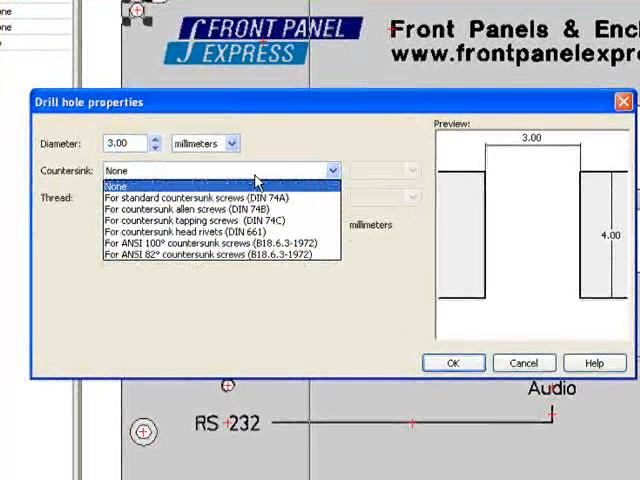
left_click(207, 196)
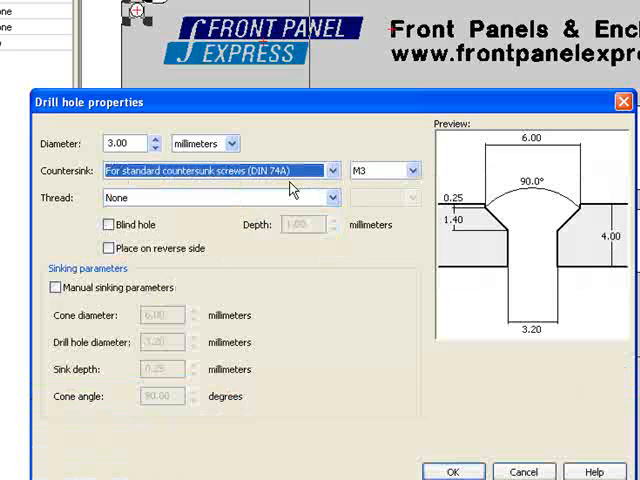
left_click(410, 170)
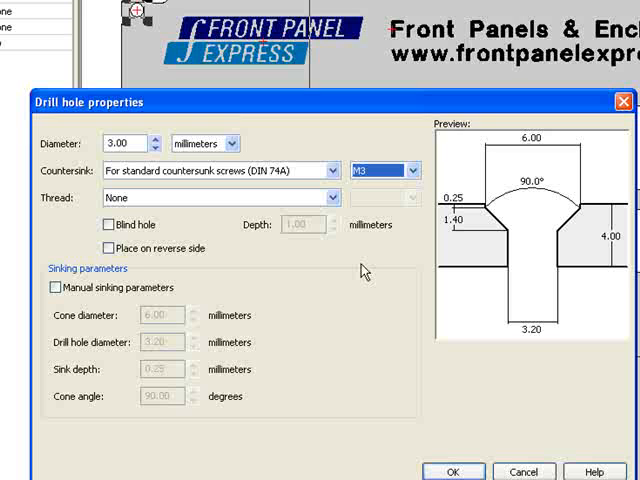
mouse_move(363, 270)
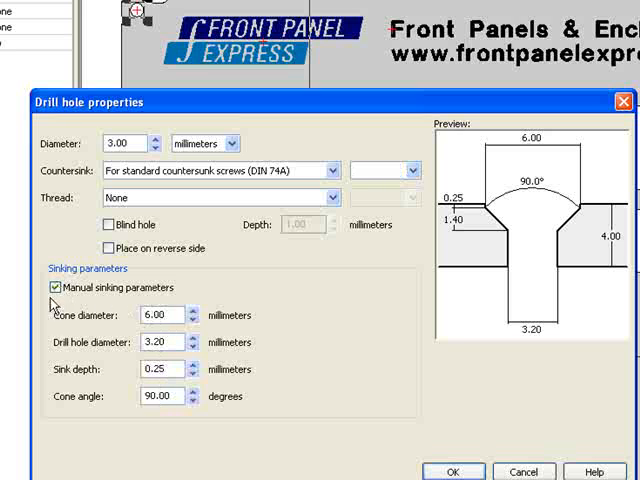
left_click(52, 288)
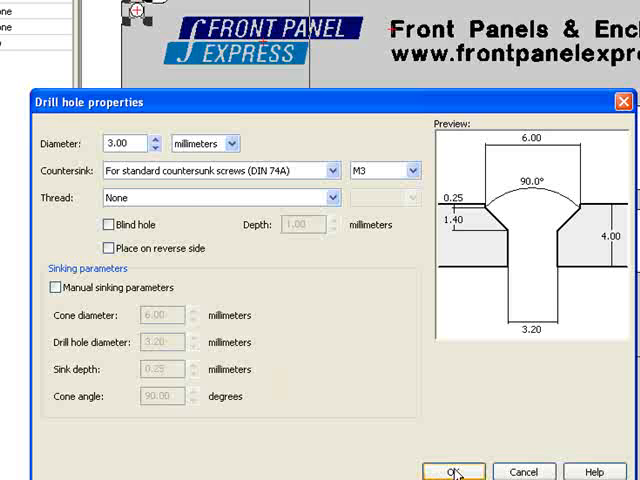
left_click(452, 471)
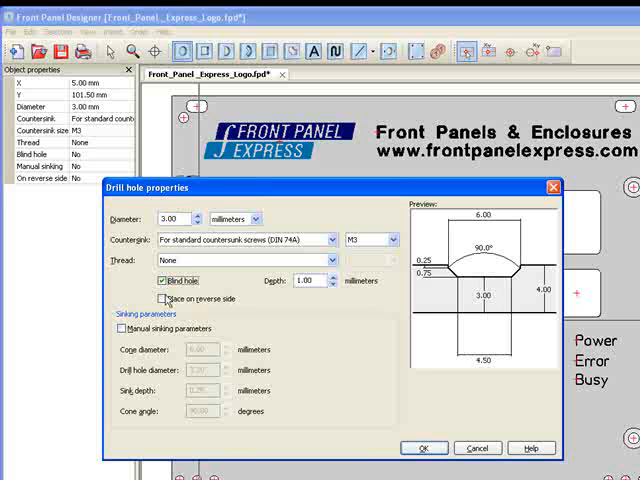
- Mark the new drill hole as a blind hole placed on the reverse side
left_click(164, 299)
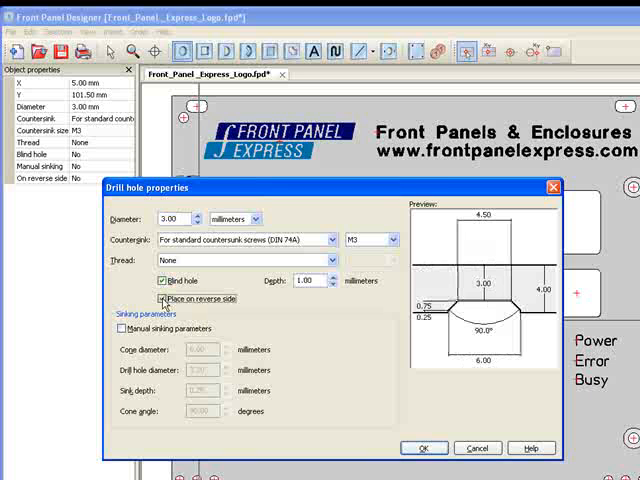
left_click(163, 298)
type("3")
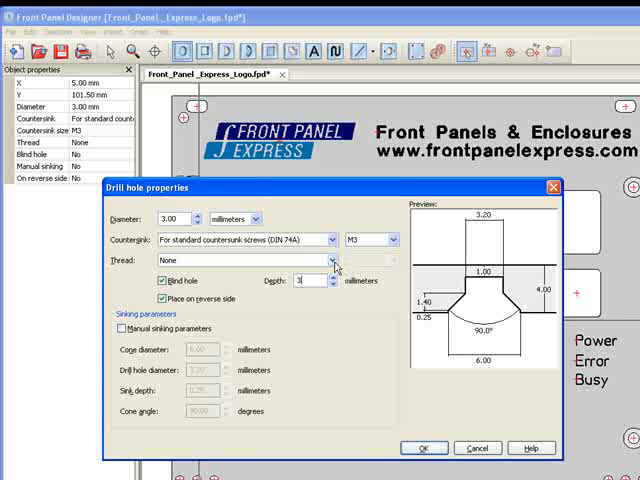
mouse_move(338, 267)
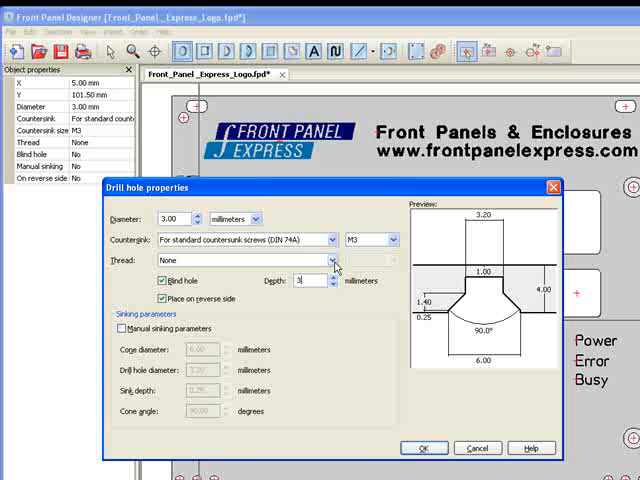
- Thread the 3 mm deep reverse-side blind hole as UNC #2-56, accepting the diameter adjustment
left_click(329, 261)
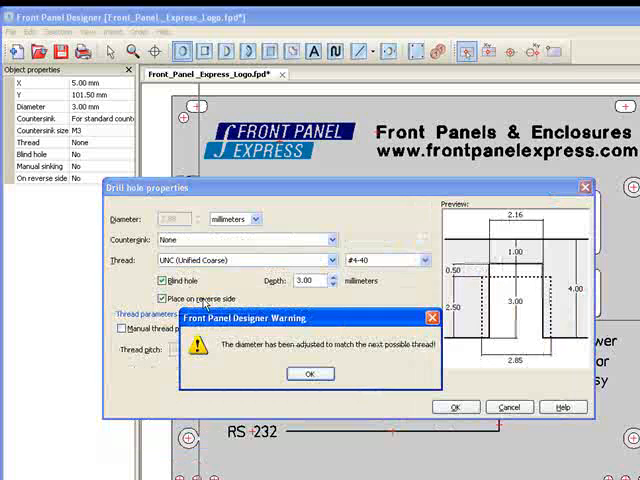
left_click(310, 373)
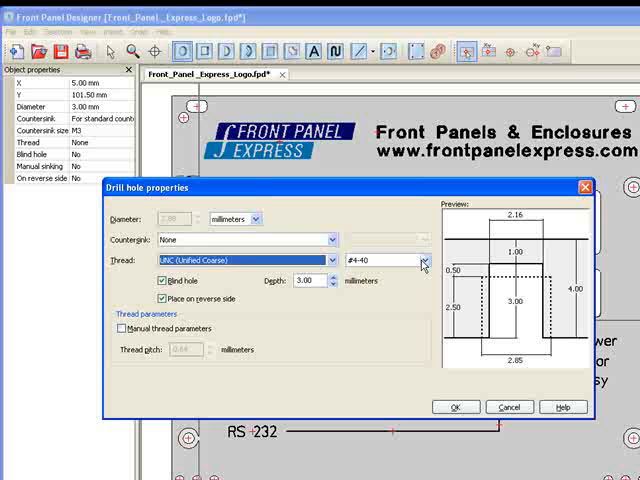
left_click(424, 260)
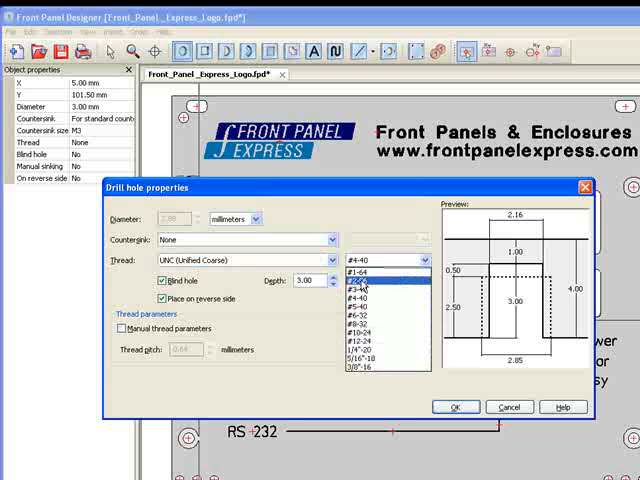
left_click(375, 273)
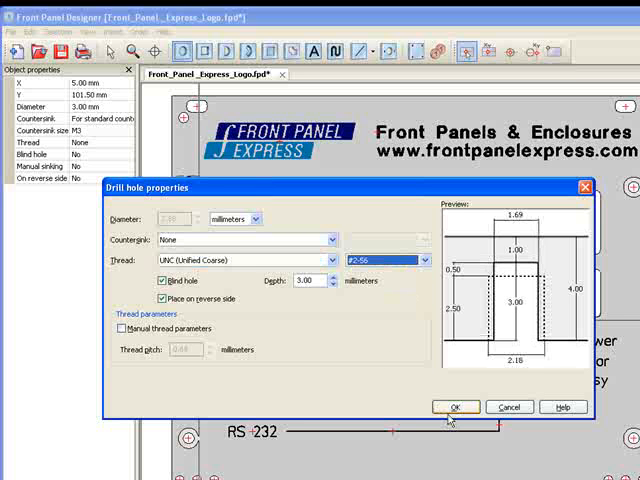
left_click(454, 407)
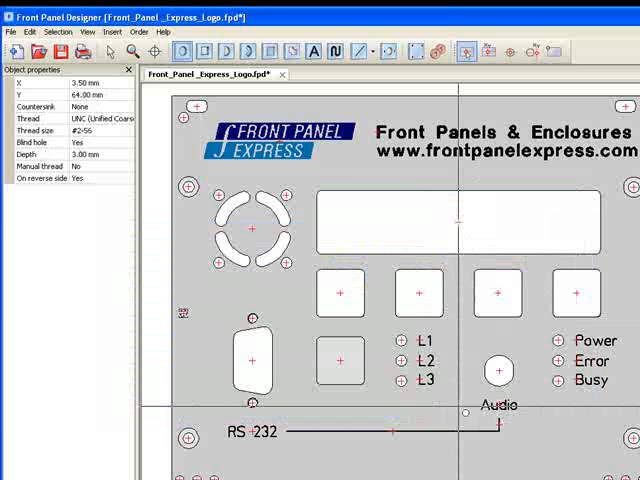